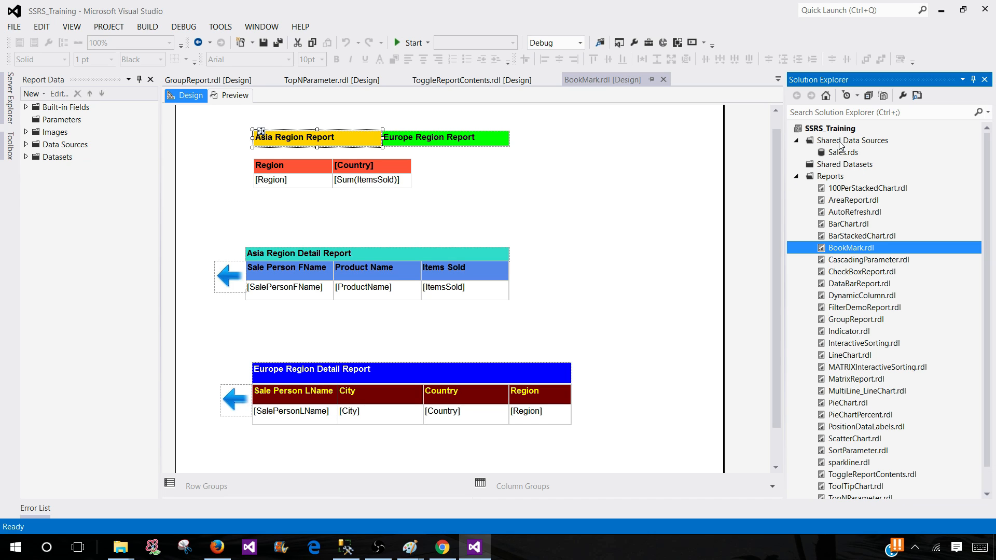
# - Select the Shared Data Sources folder in Solution Explorer and bring up its context menu
pyautogui.click(852, 140)
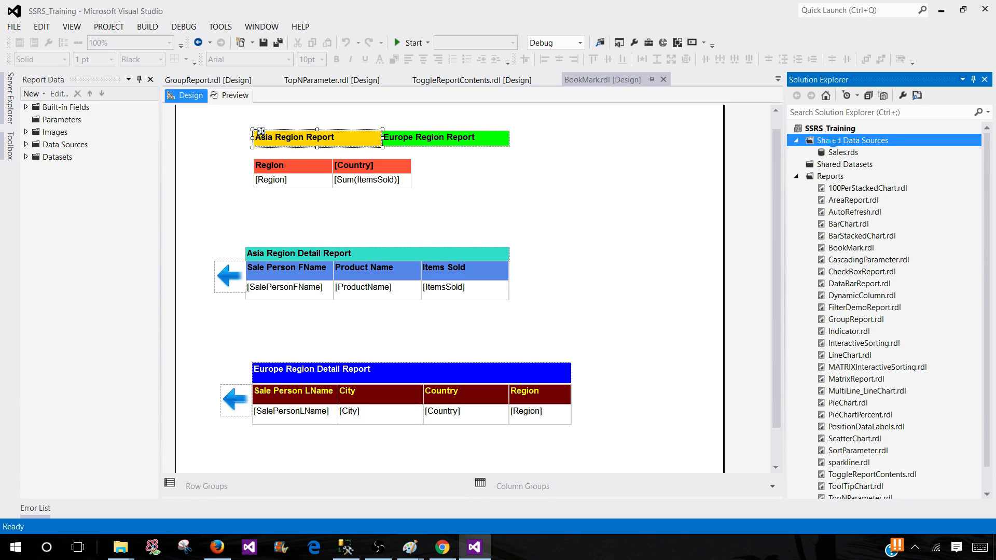
pyautogui.rightClick(852, 140)
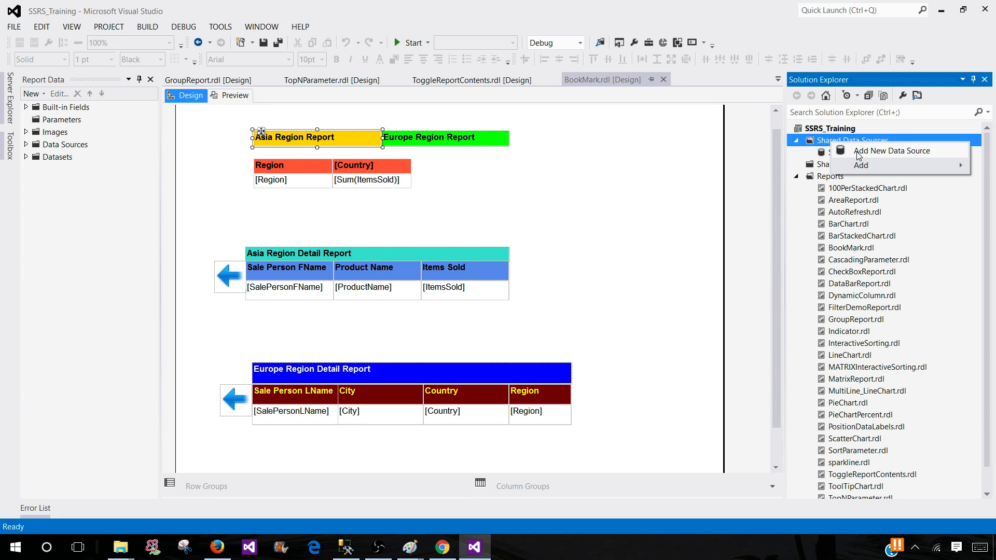
# - Add a new shared data source, opening its properties with default name DataSource1
pyautogui.click(891, 151)
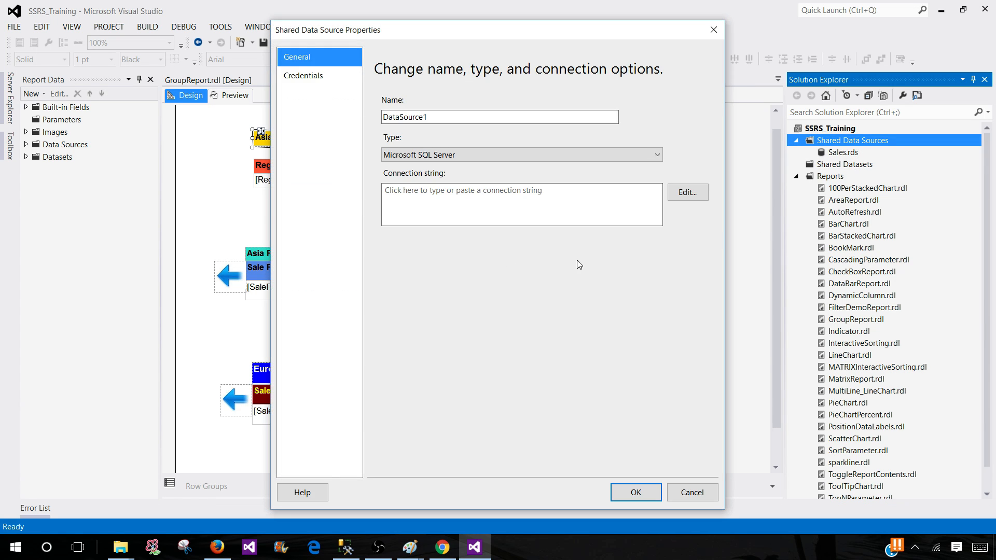
pyautogui.moveTo(72, 152)
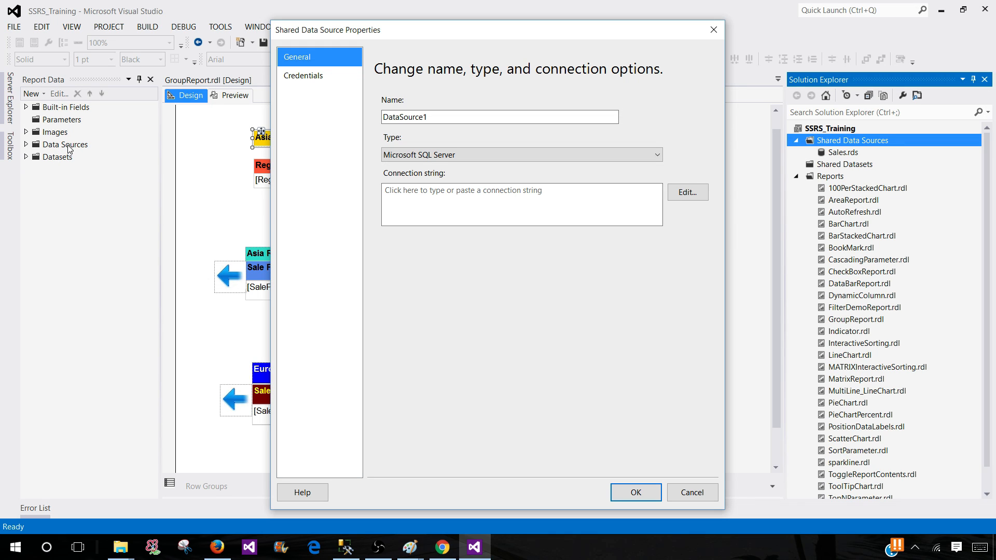
pyautogui.moveTo(408, 279)
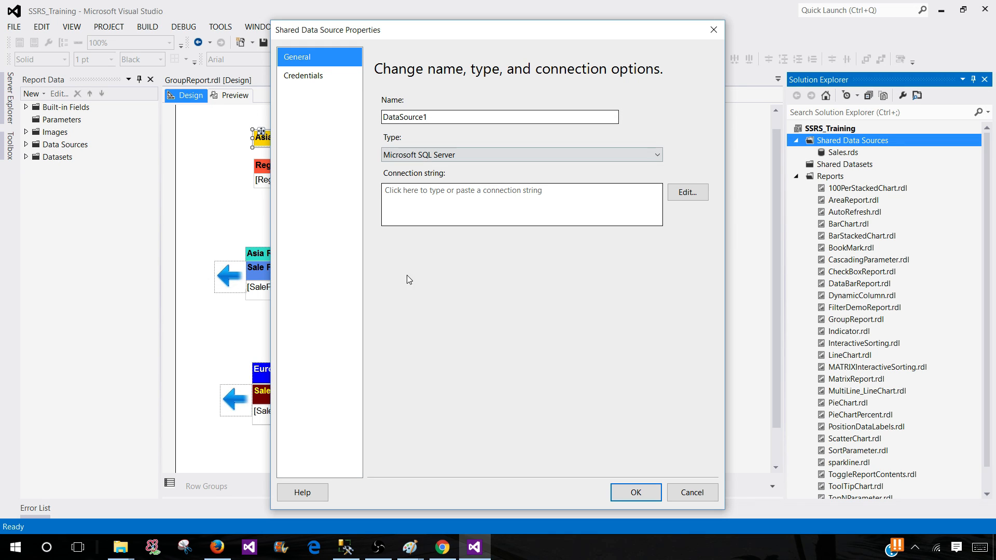
pyautogui.moveTo(419, 173)
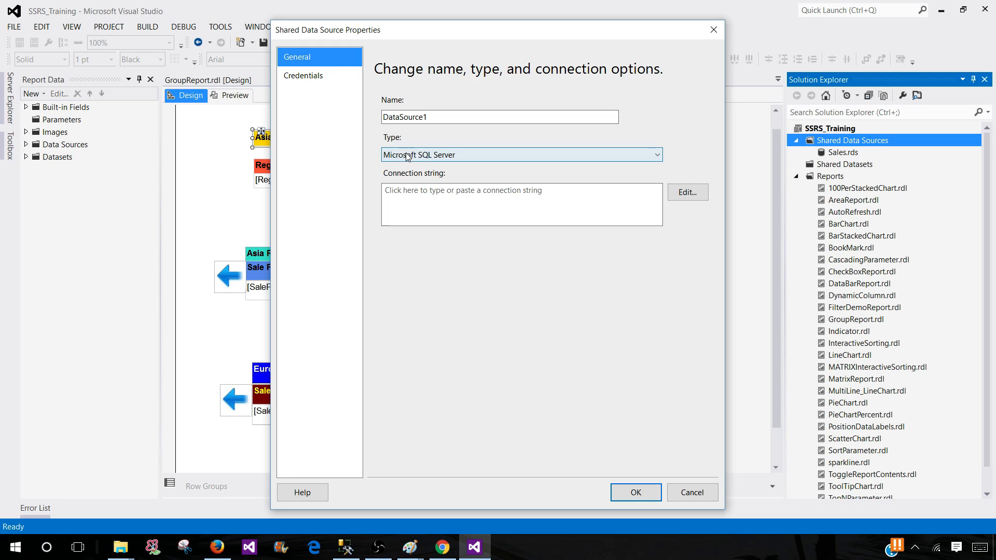
pyautogui.moveTo(412, 155)
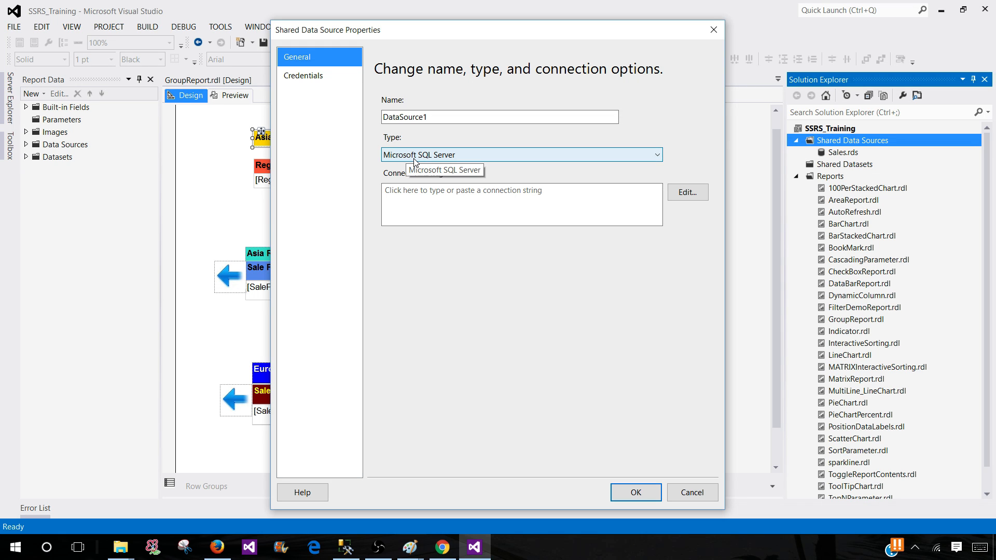
# - Expand the Type dropdown to list data source types from SQL Server to XML
pyautogui.click(653, 154)
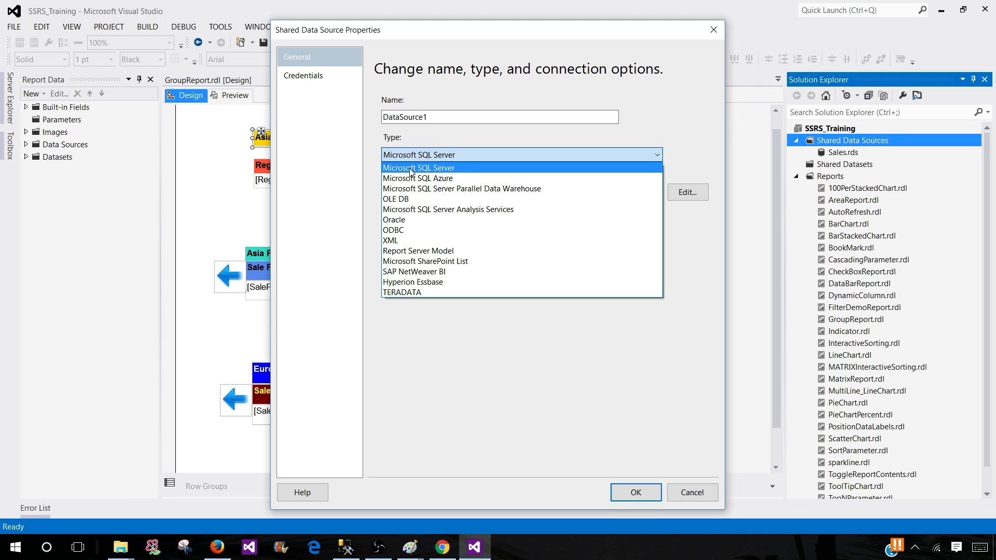
pyautogui.moveTo(418, 178)
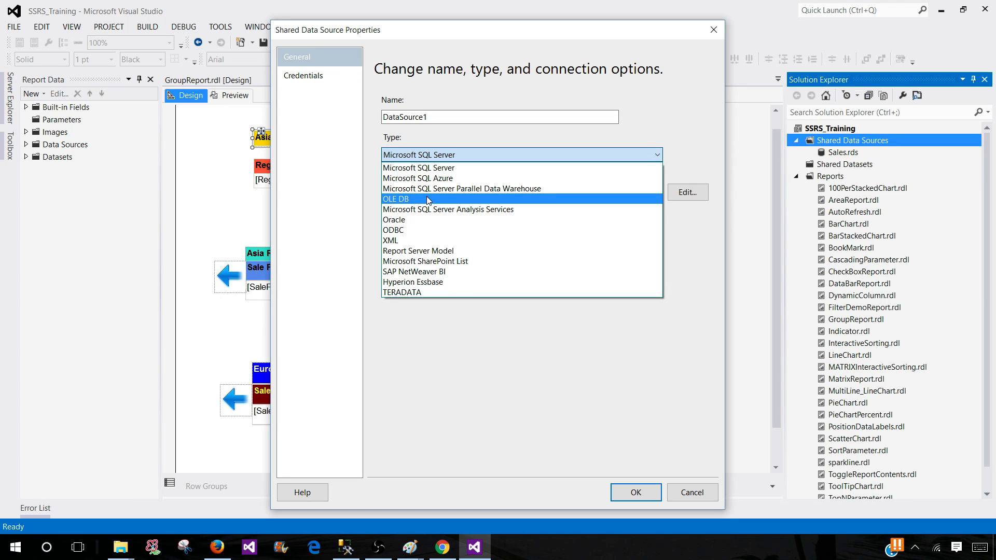
pyautogui.moveTo(425, 202)
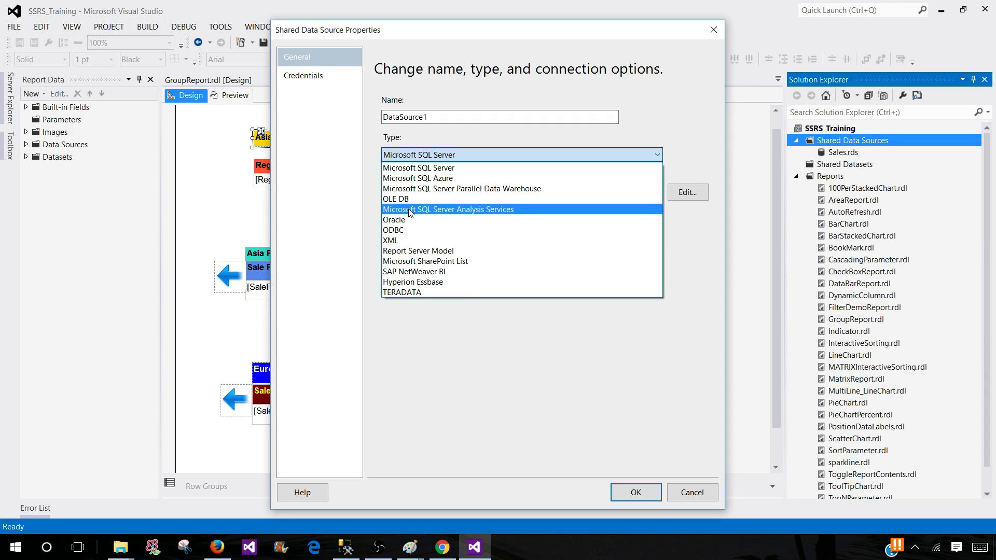
pyautogui.moveTo(431, 216)
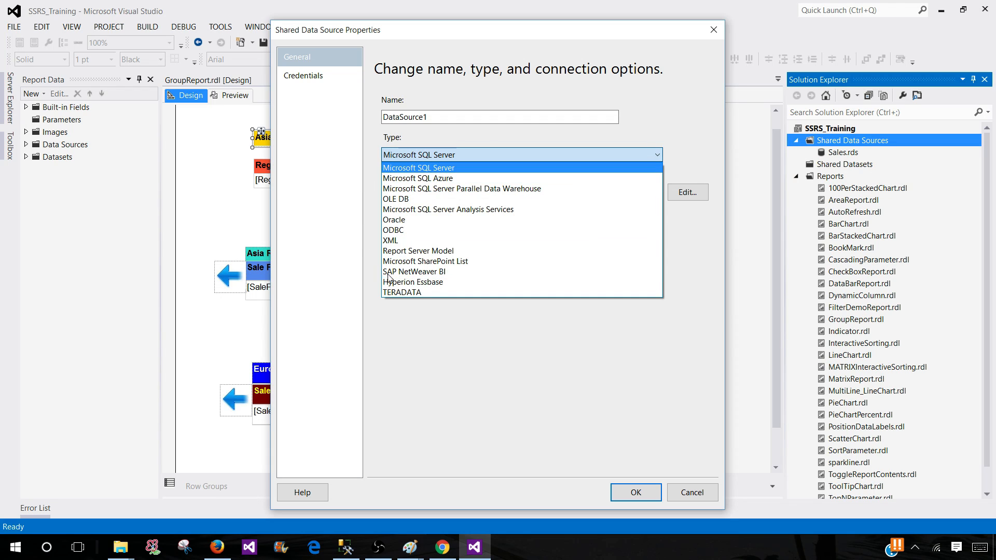
pyautogui.moveTo(390, 240)
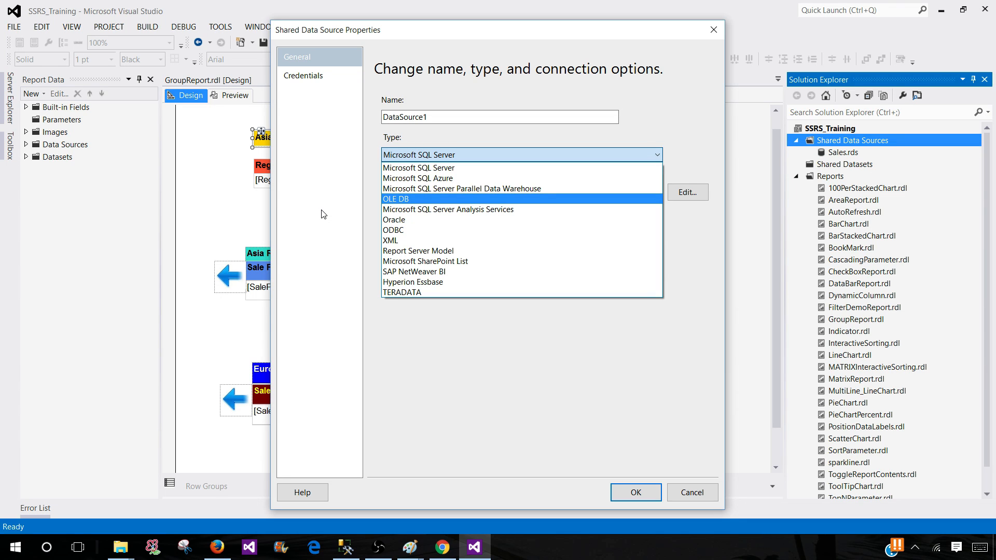
pyautogui.moveTo(379, 147)
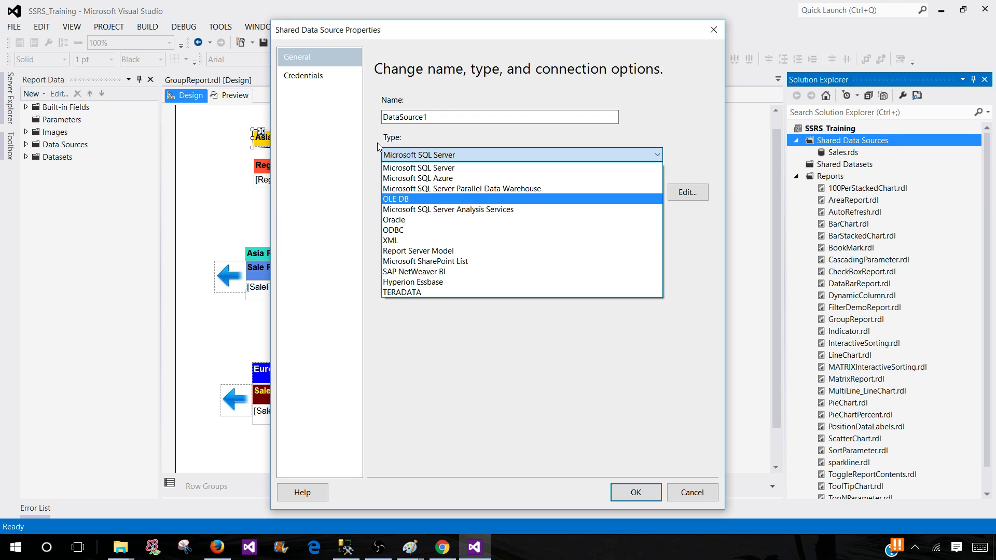
pyautogui.moveTo(414, 271)
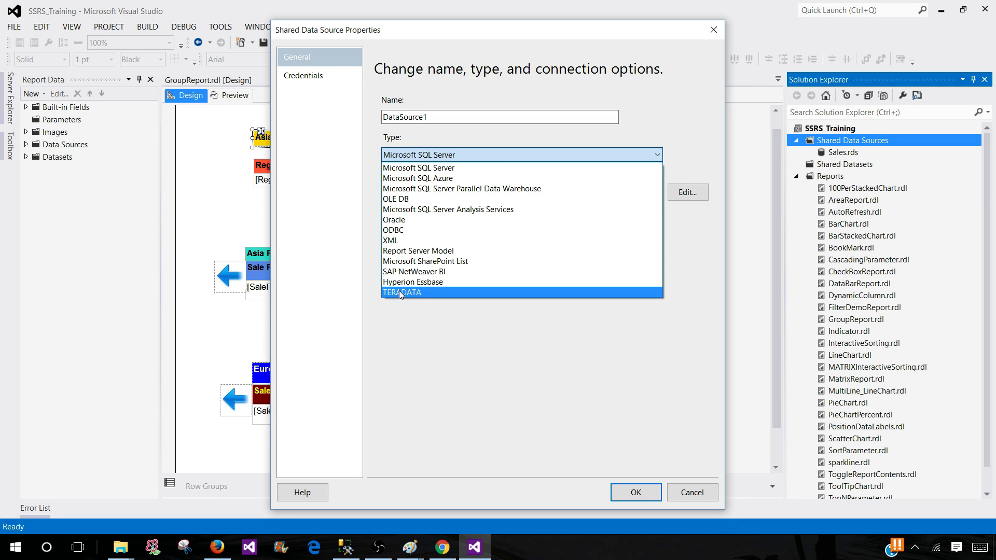
pyautogui.moveTo(402, 295)
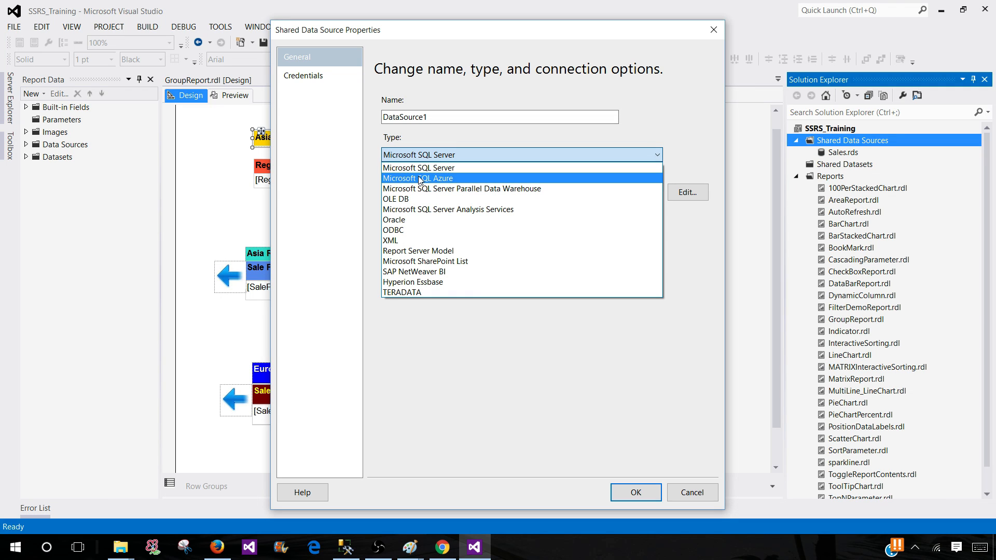
pyautogui.moveTo(447, 209)
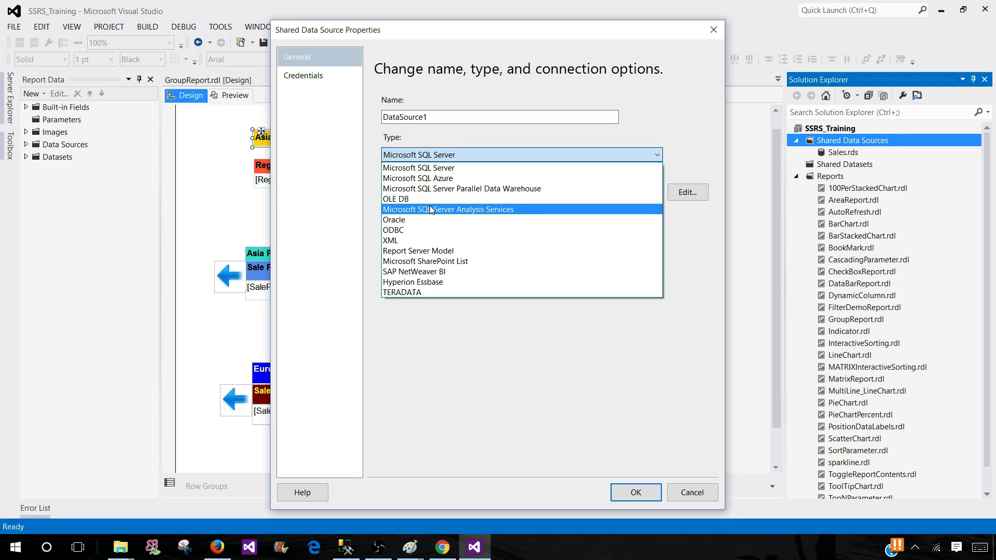